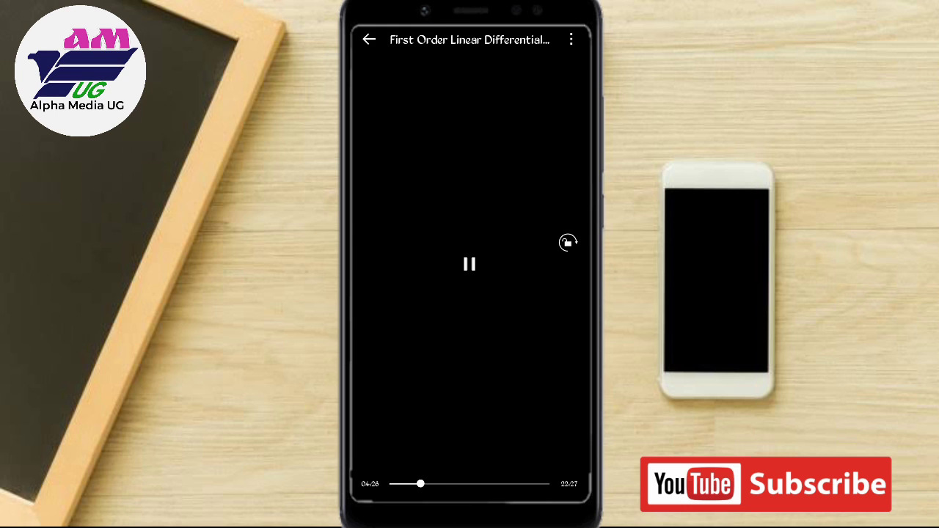
View the differential equations video's file details (48.7MB) in Gallery video player, then dismiss them
click(571, 40)
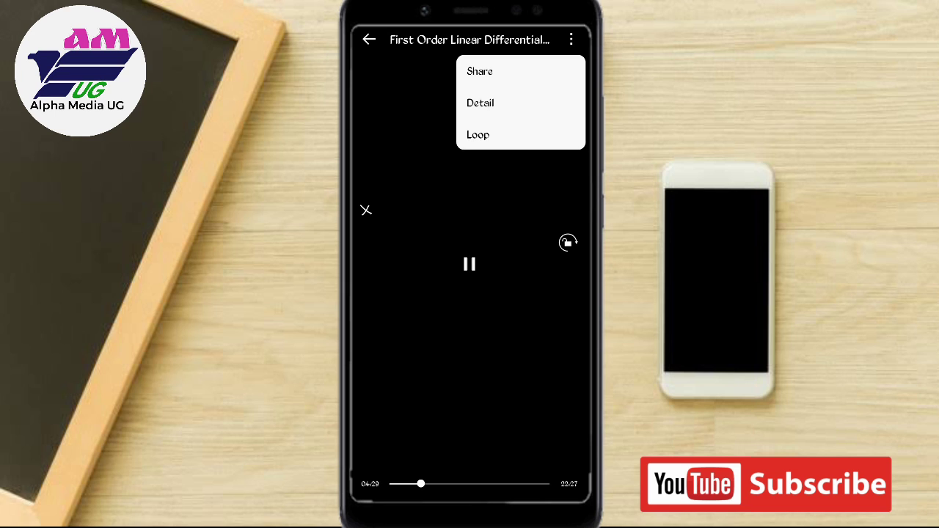
click(479, 103)
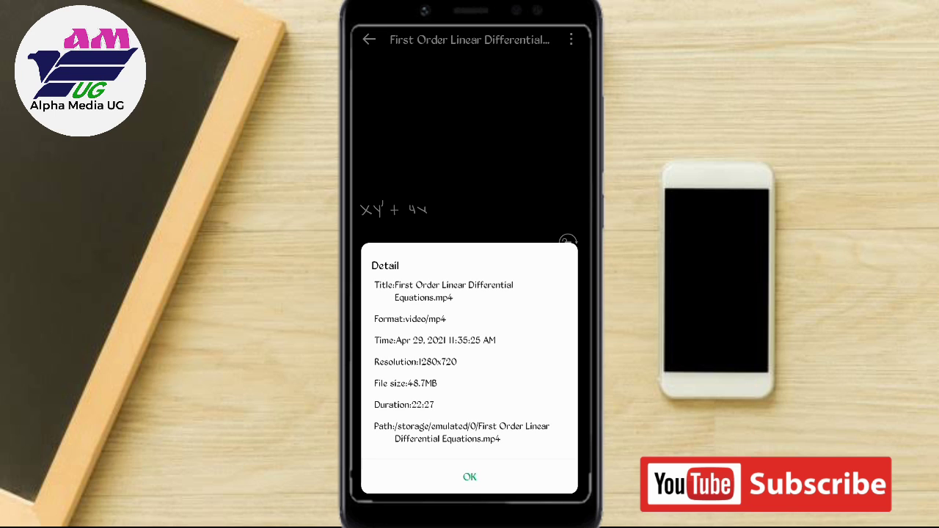
click(469, 476)
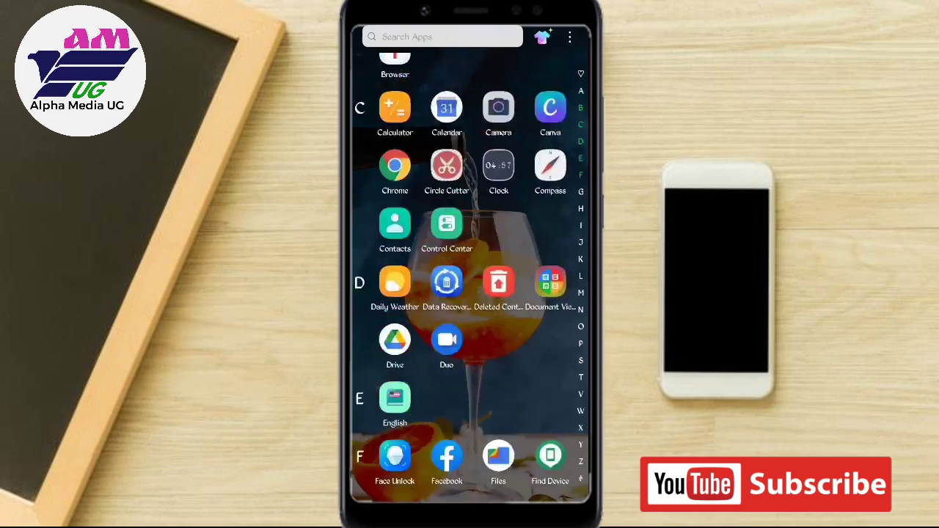
Open WhatsApp's Alpha Media UG chat, start attaching the video, then cancel sending as media
scroll(down, 3)
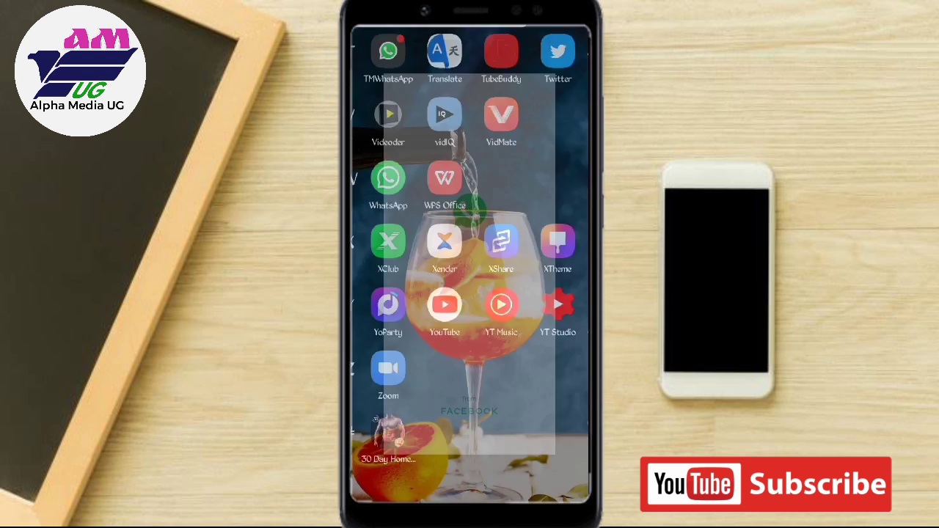
click(388, 178)
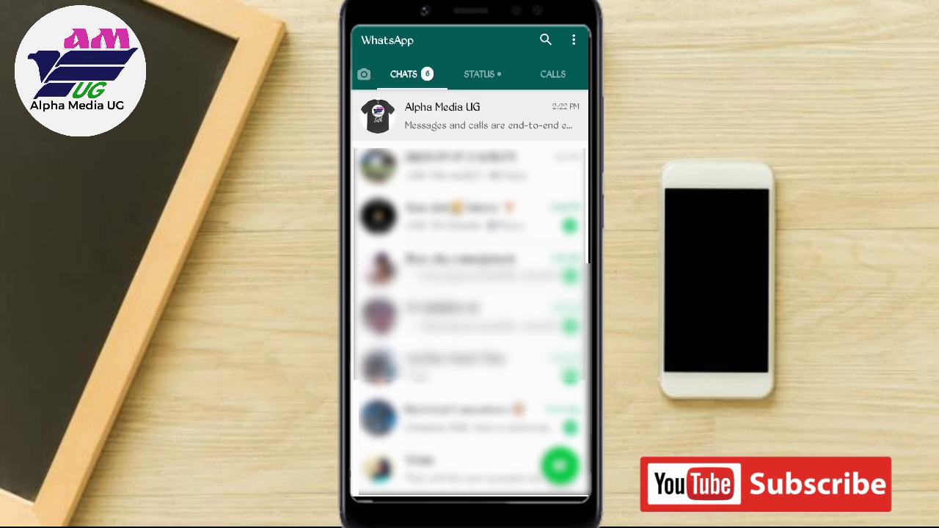
click(469, 116)
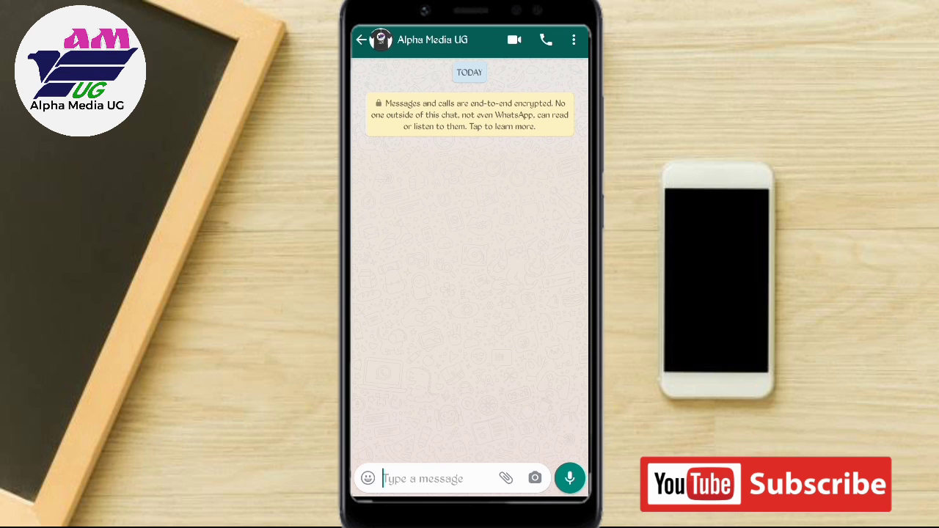
click(505, 477)
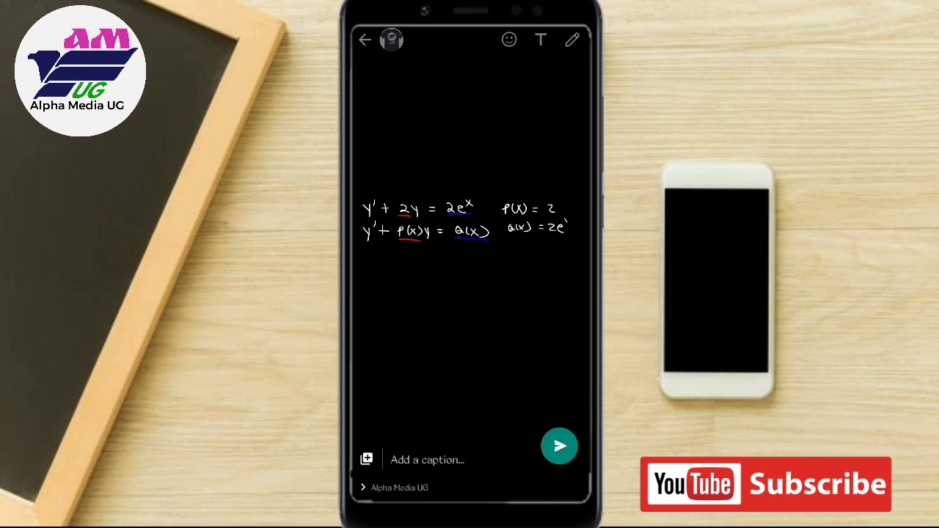
click(559, 446)
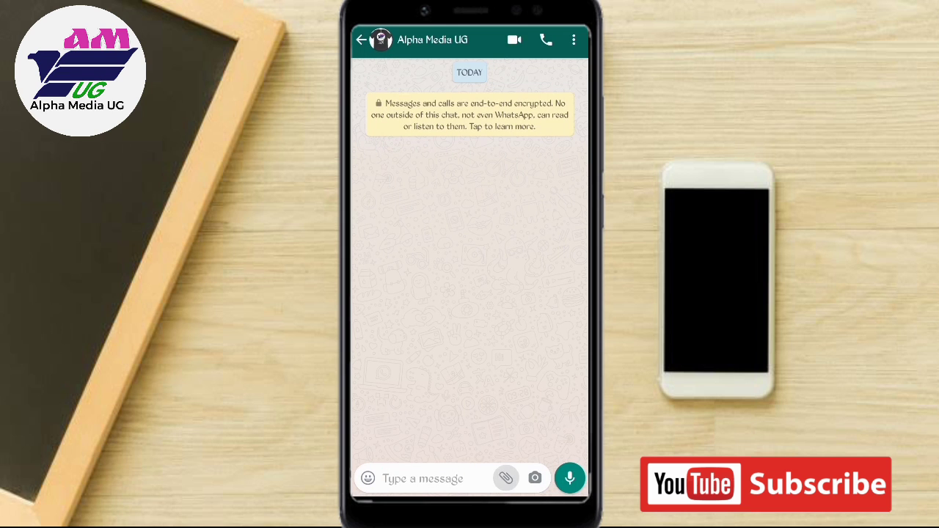
Attach a document and scroll the phone's videos to the First Order Linear Differential Equations file
click(506, 478)
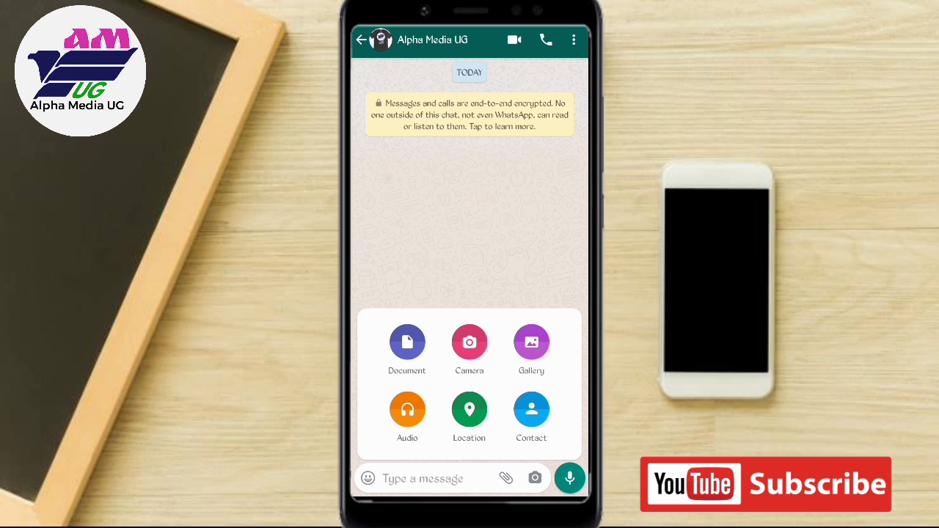
click(407, 342)
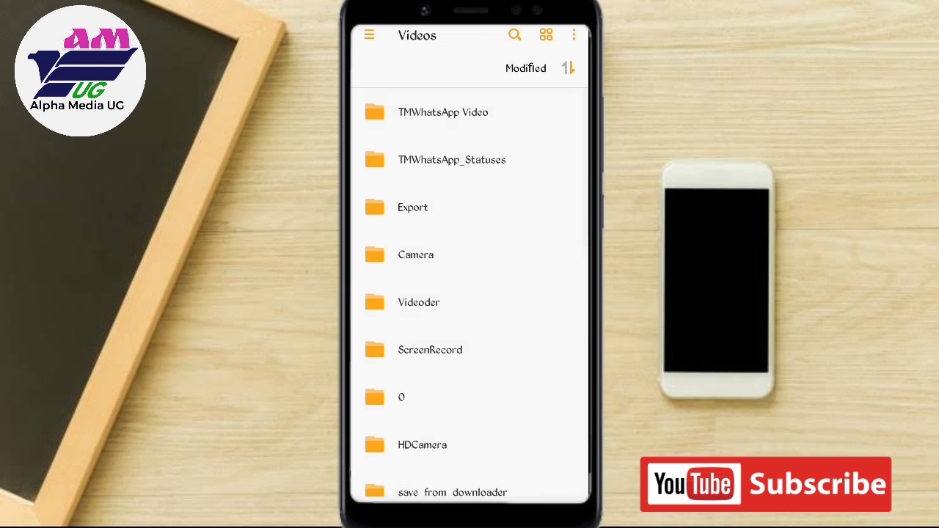
scroll(down, 3)
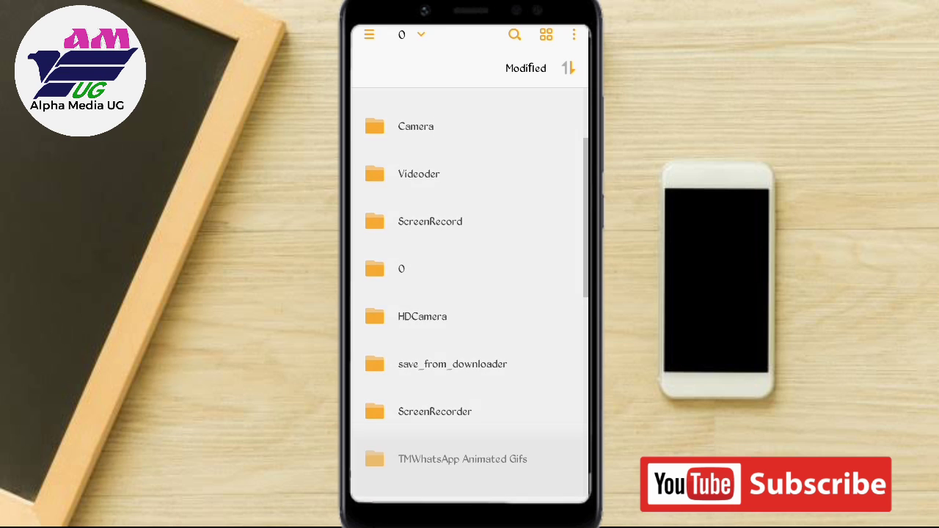
scroll(down, 3)
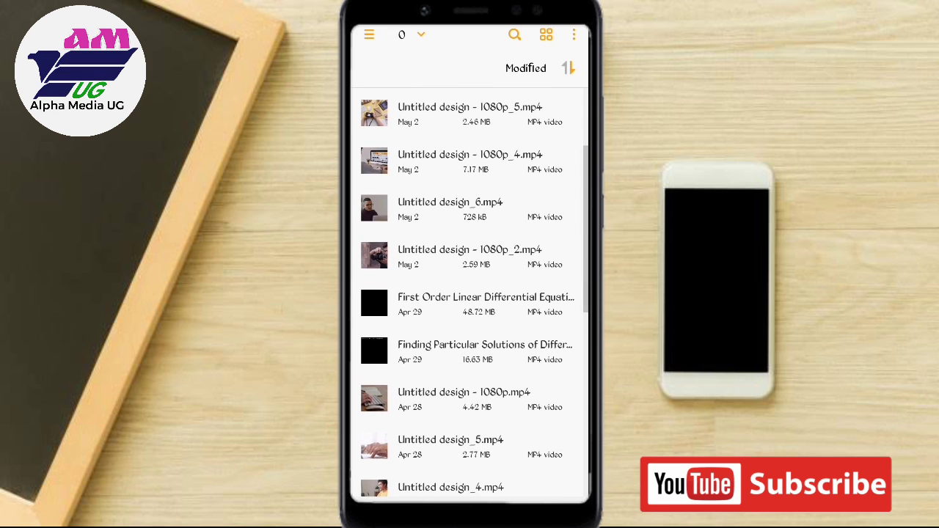
scroll(down, 3)
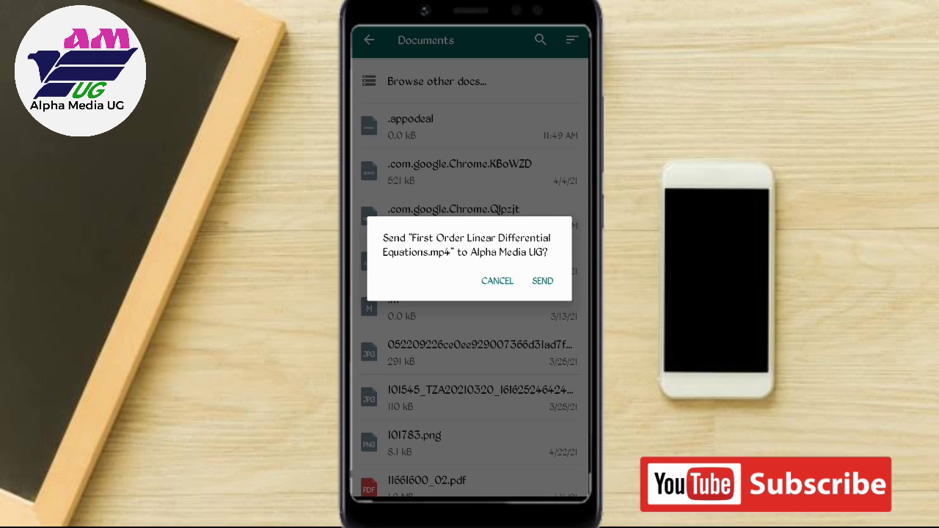
Confirm sending First Order Linear Differential Equations.mp4 to Alpha Media UG as a document
click(543, 280)
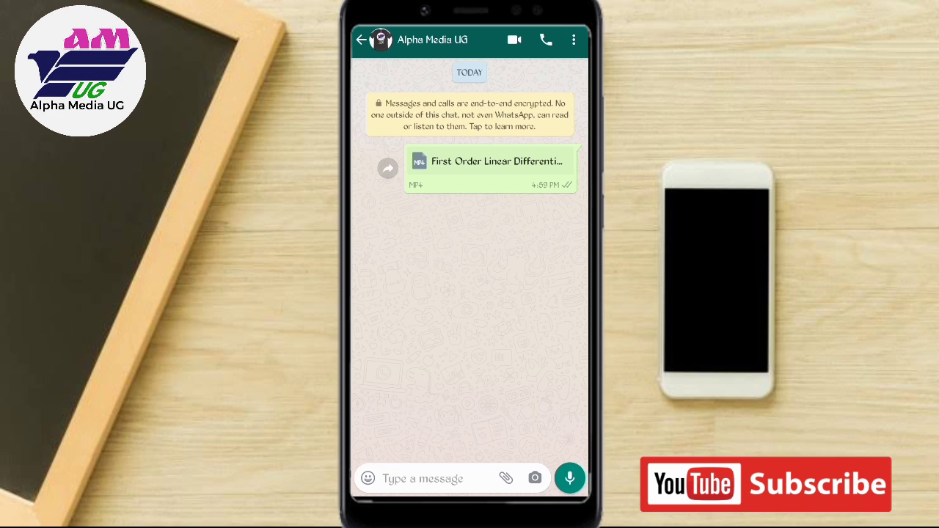
click(423, 479)
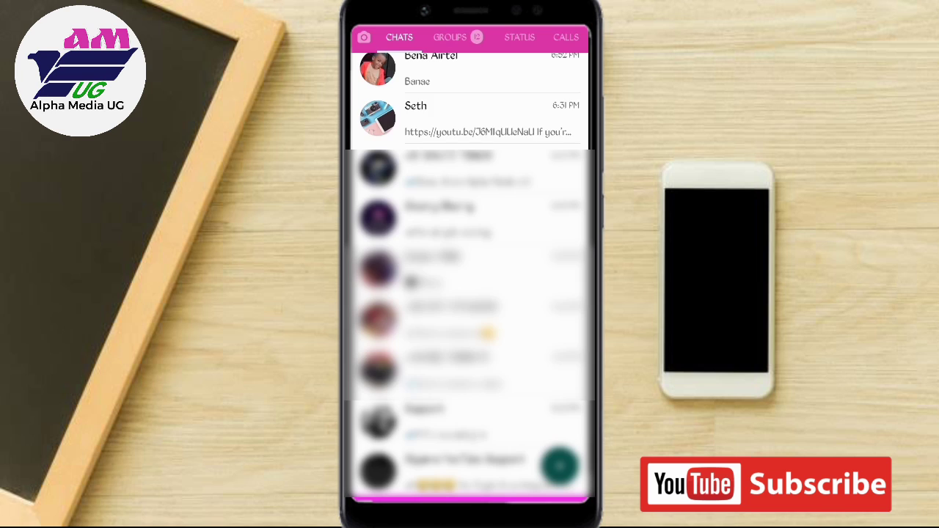
Show the CHATS tab in TMWhatsApp
click(416, 105)
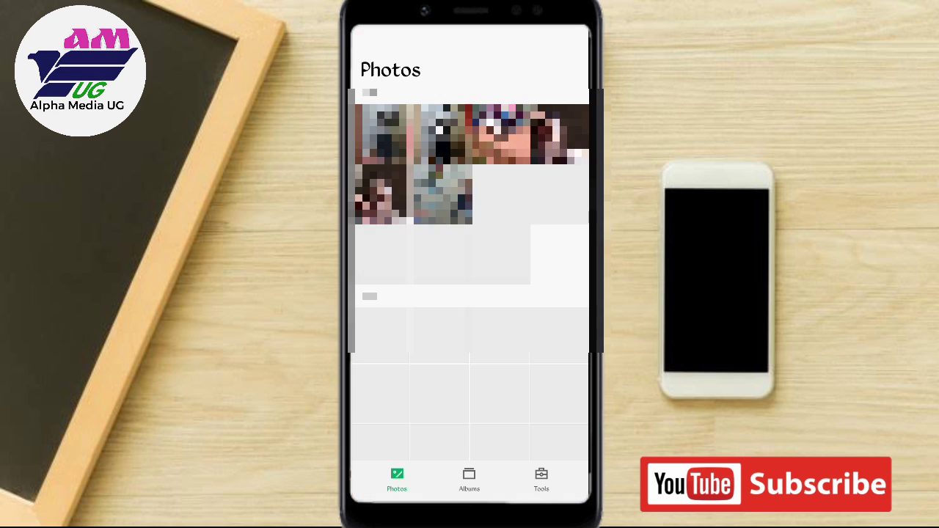
Open VID-20210503-WA0090.mp4 from Gallery's Video album, pause it, and choose Share
click(468, 481)
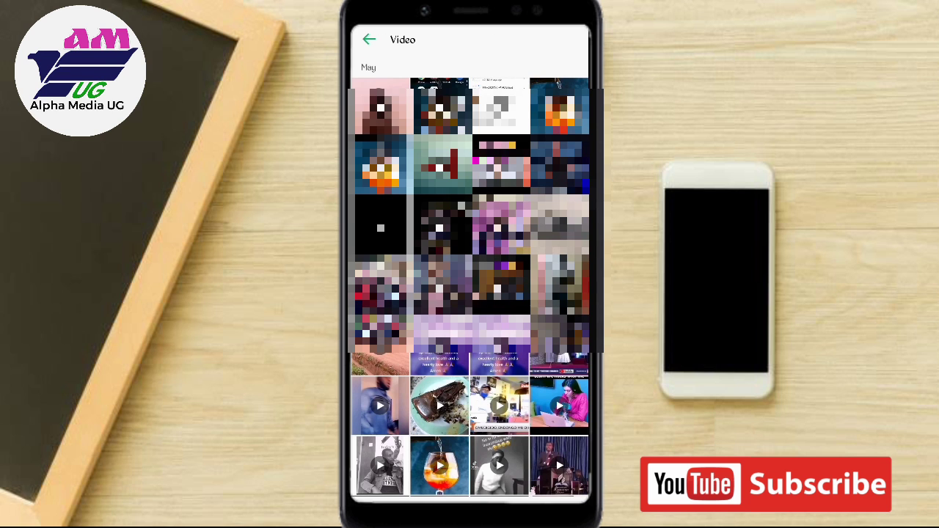
scroll(down, 3)
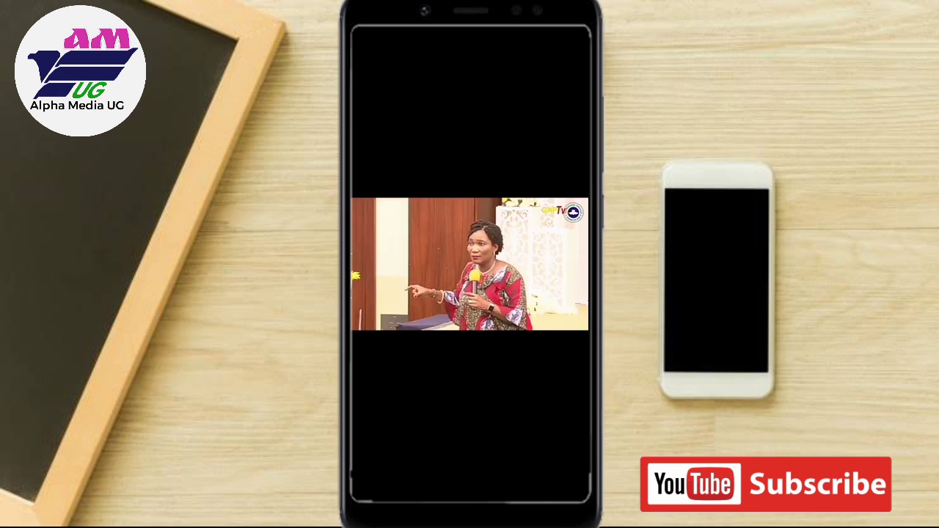
click(469, 264)
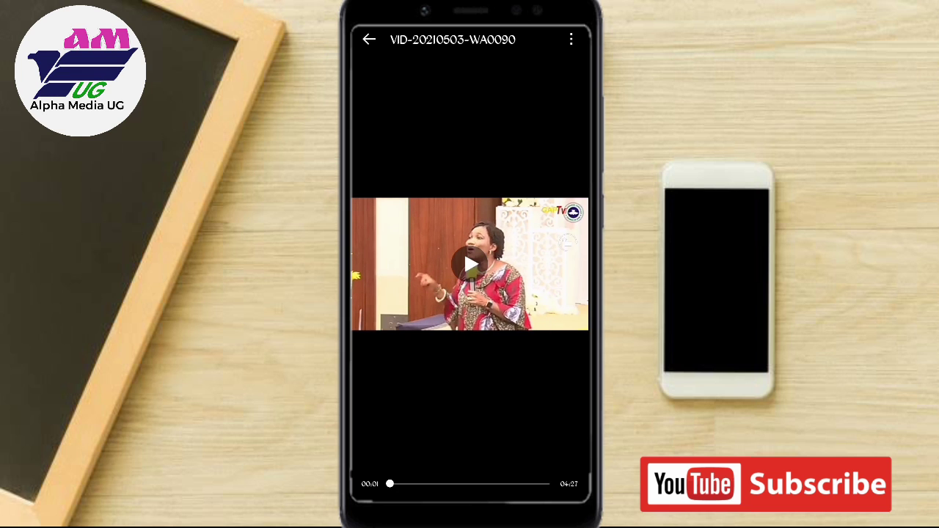
click(571, 39)
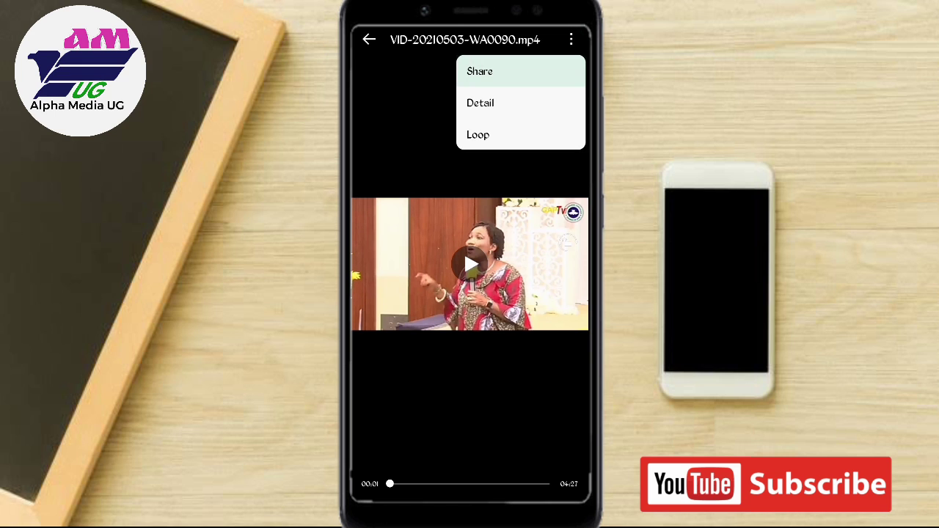
click(480, 71)
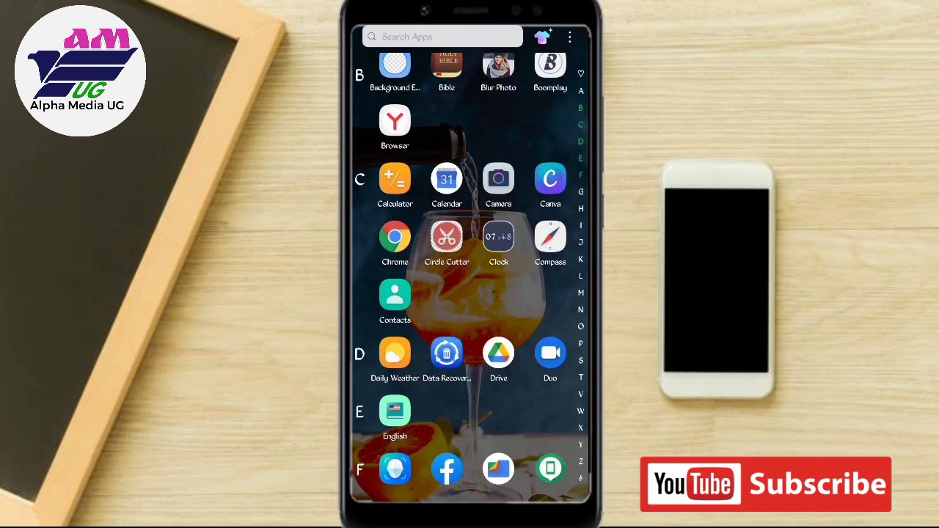
Launch Google Drive and copy the link to 720_30_3.88_Feb142021.mp4
scroll(down, 3)
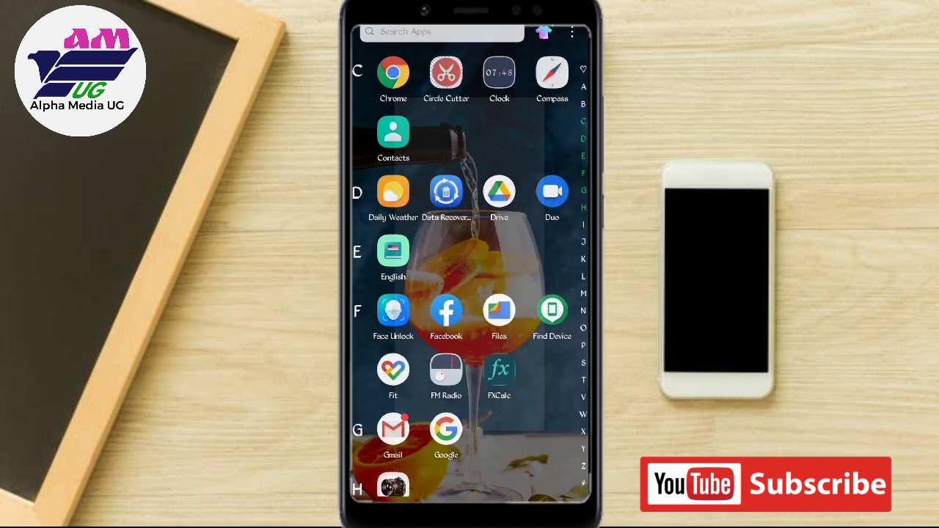
click(499, 192)
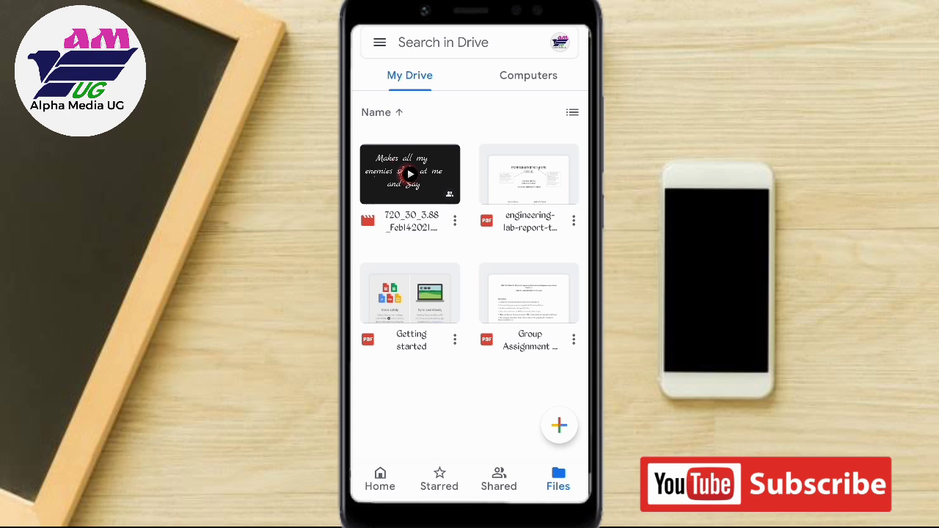
click(454, 220)
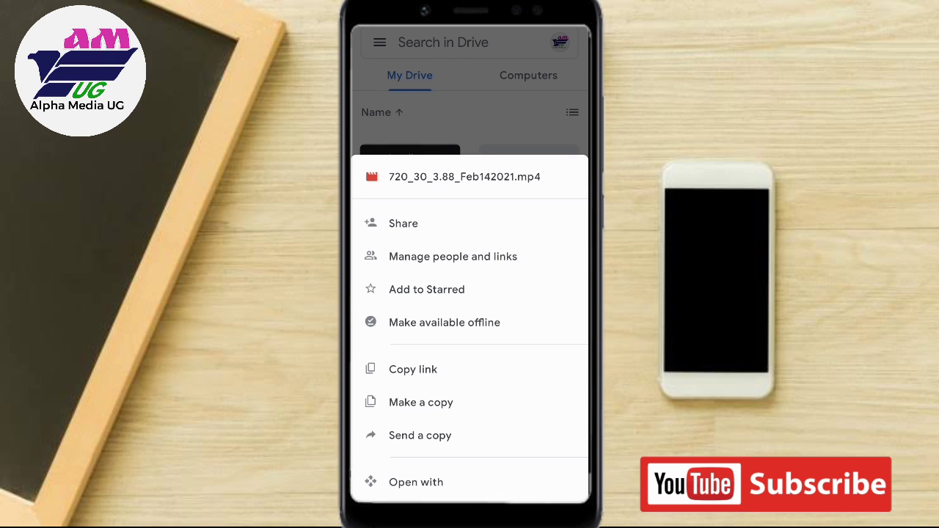
click(413, 369)
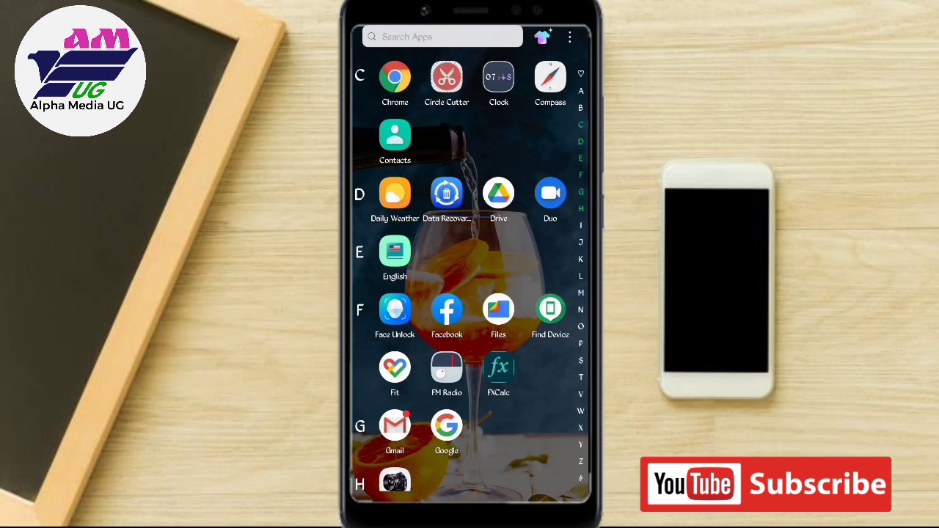
Paste the Drive link into the Alpha Media UG chat and open it with a Google account
scroll(down, 3)
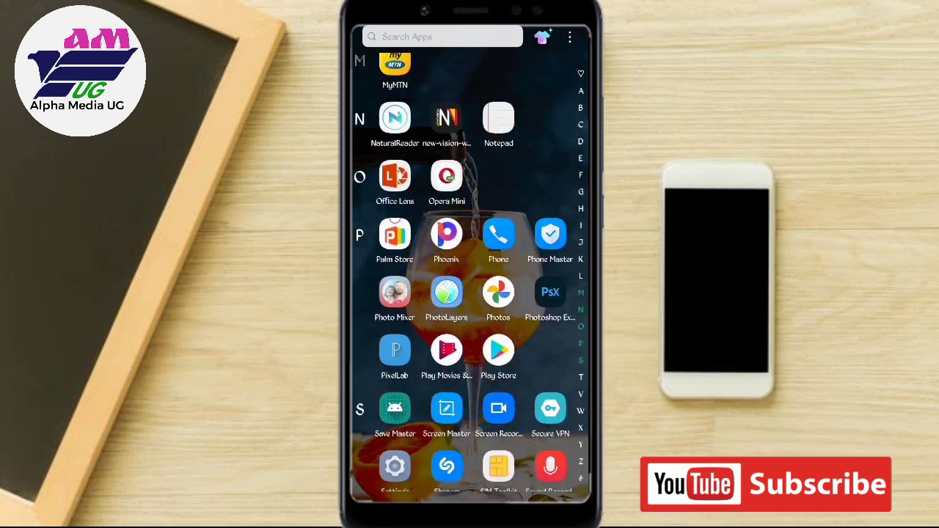
scroll(down, 3)
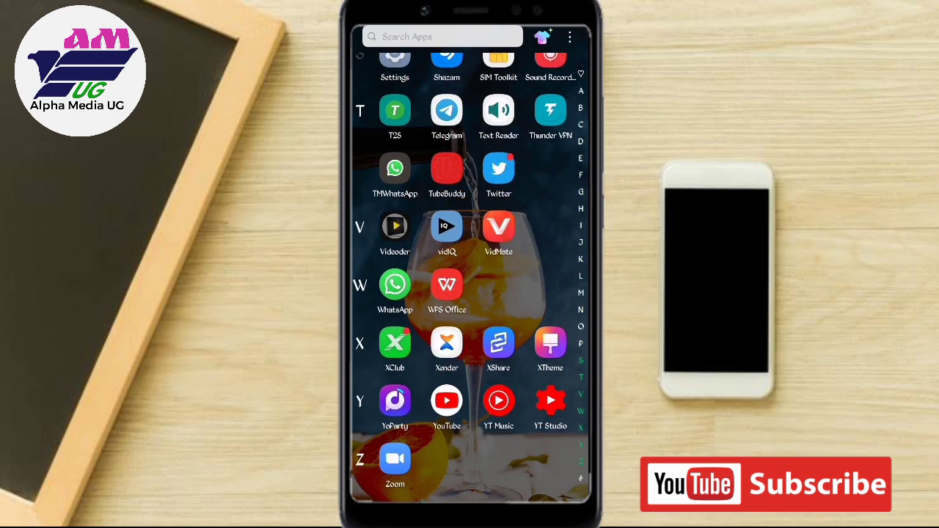
click(395, 286)
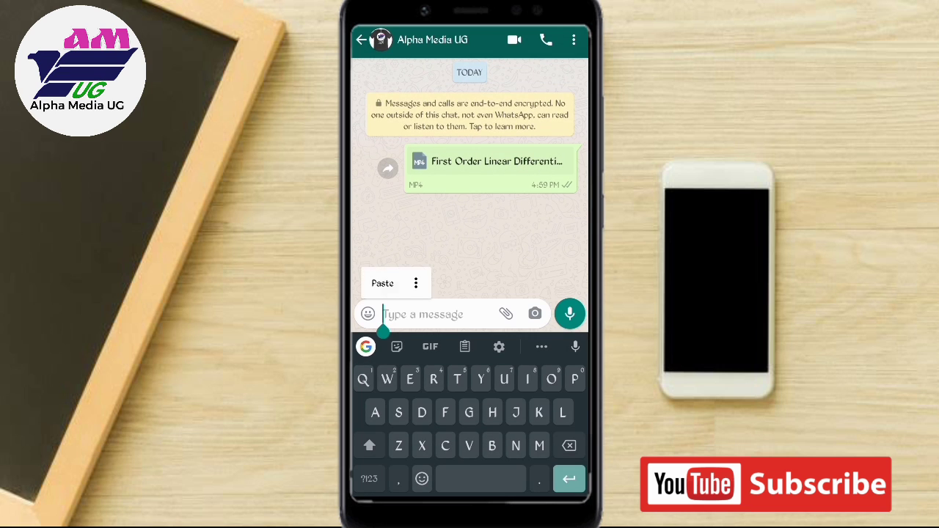
click(382, 283)
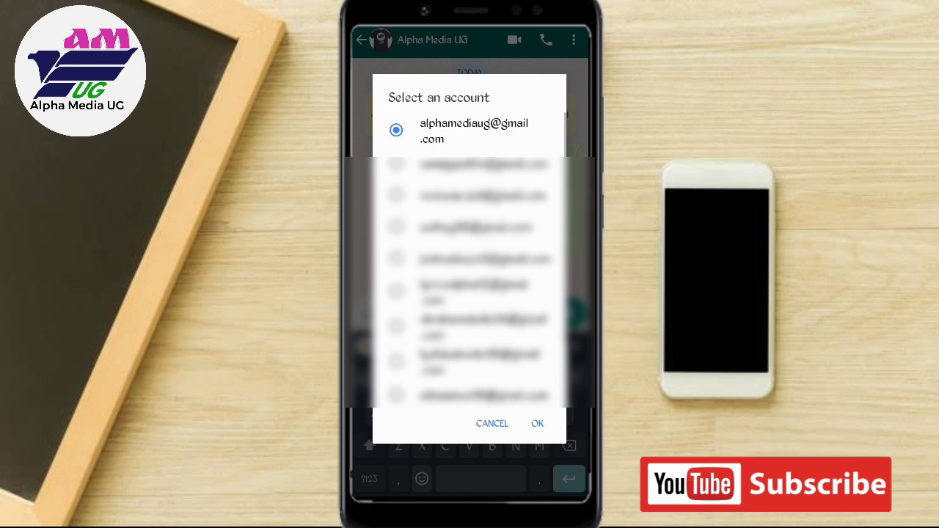
click(538, 423)
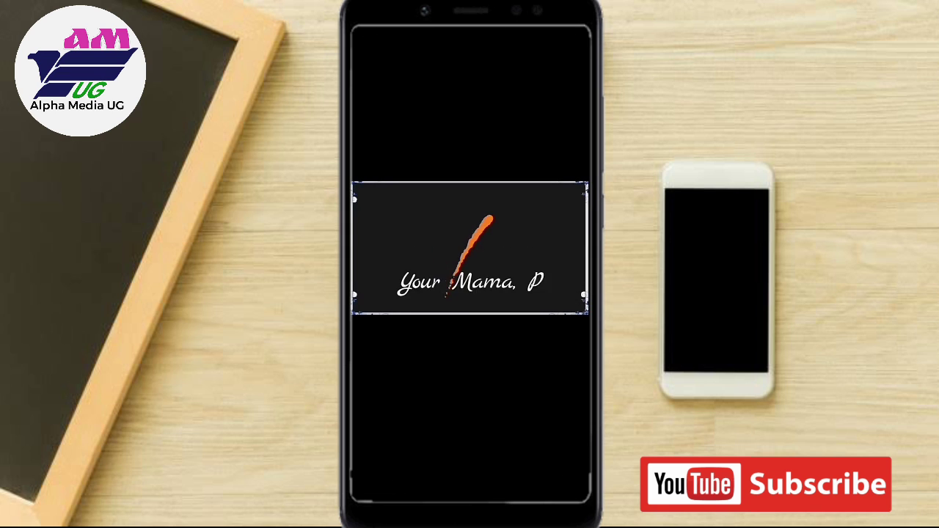
Show the playback controls on the 720_30_3.88_Feb142021.mp4 video playing in Drive
click(470, 247)
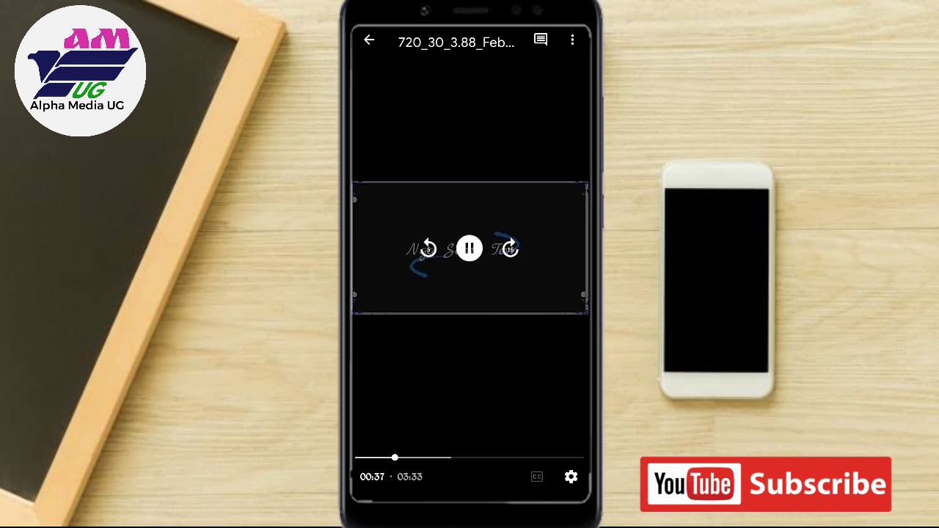